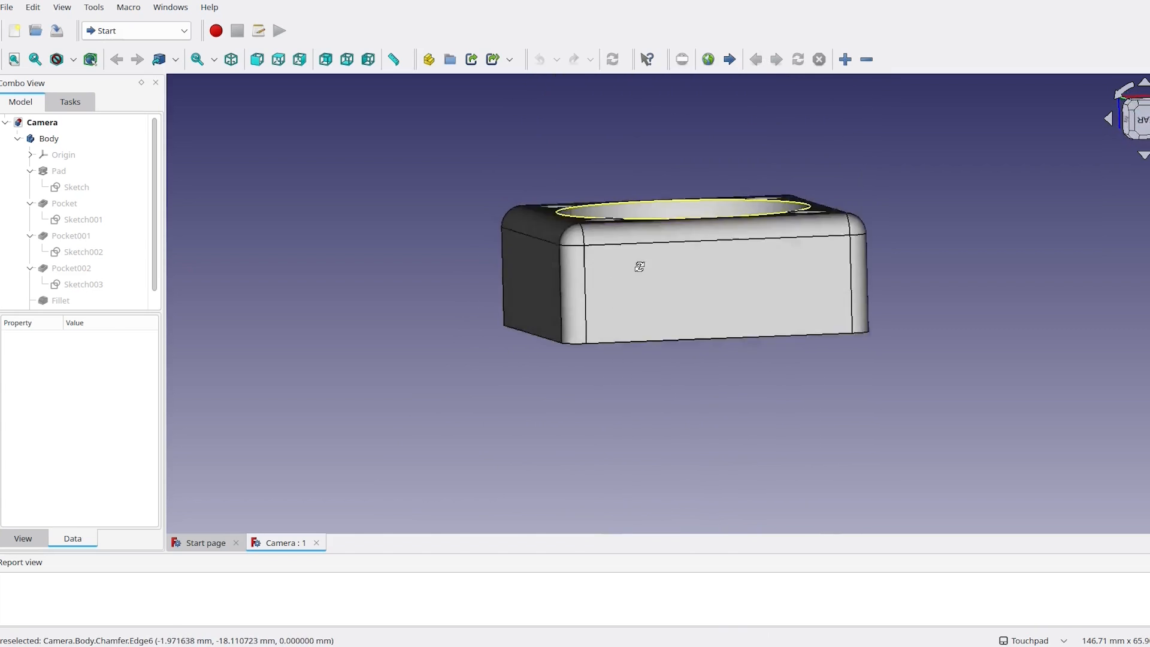
# - Switch to the camera_mount document showing the rounded housing joined to the bracket with screw holes
pyautogui.click(302, 569)
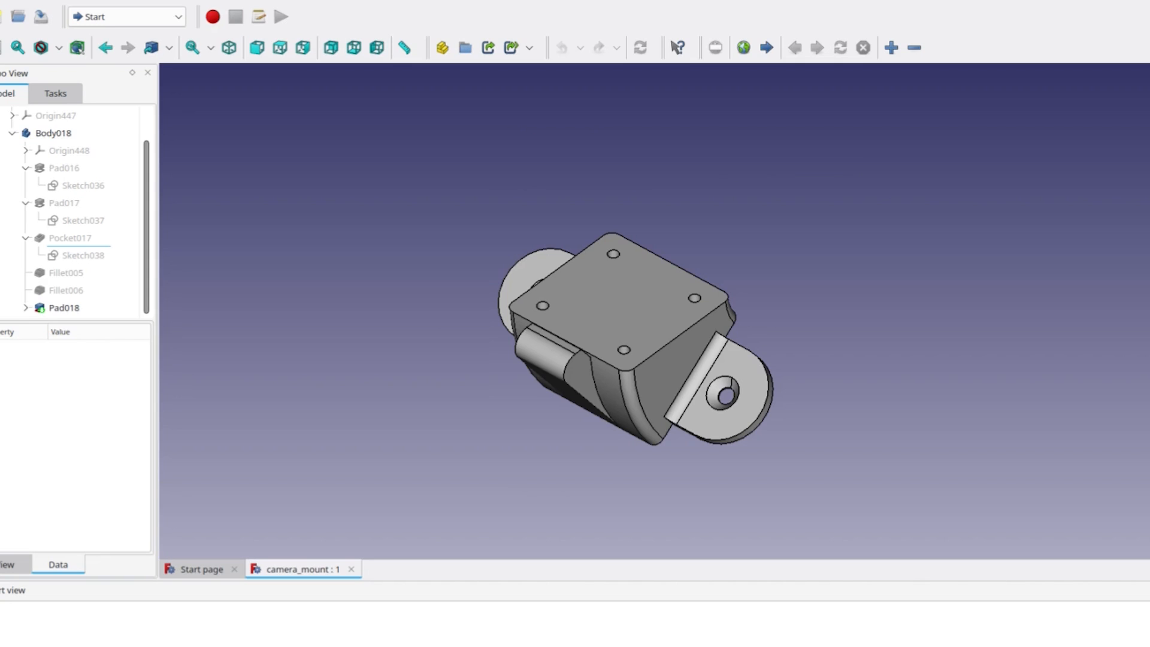